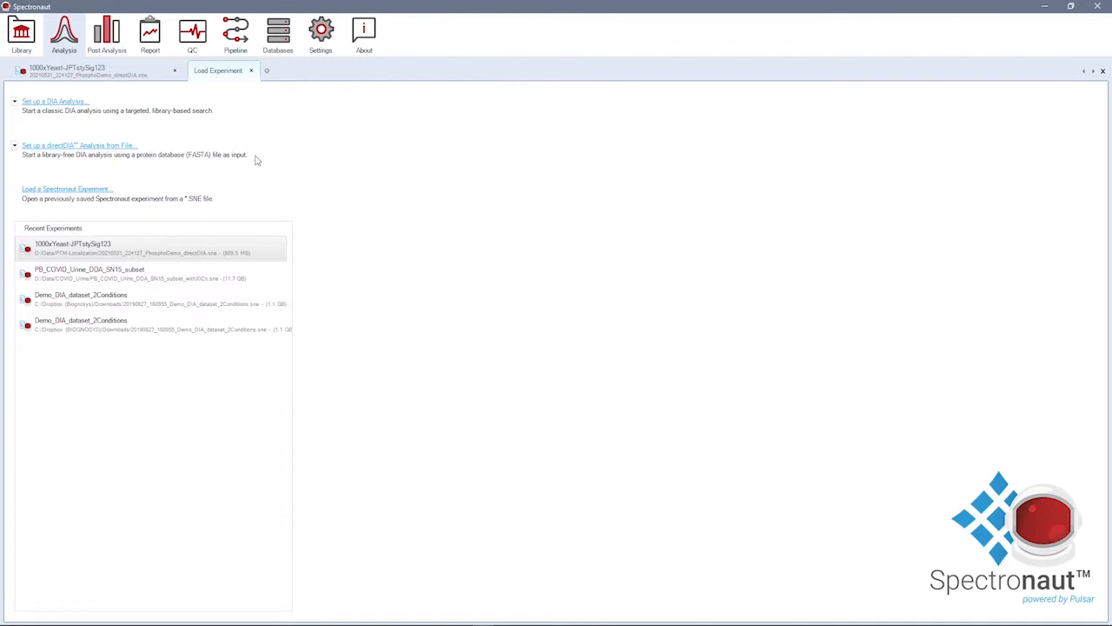
{"action": "mouse_move", "coordinate": [78, 146]}
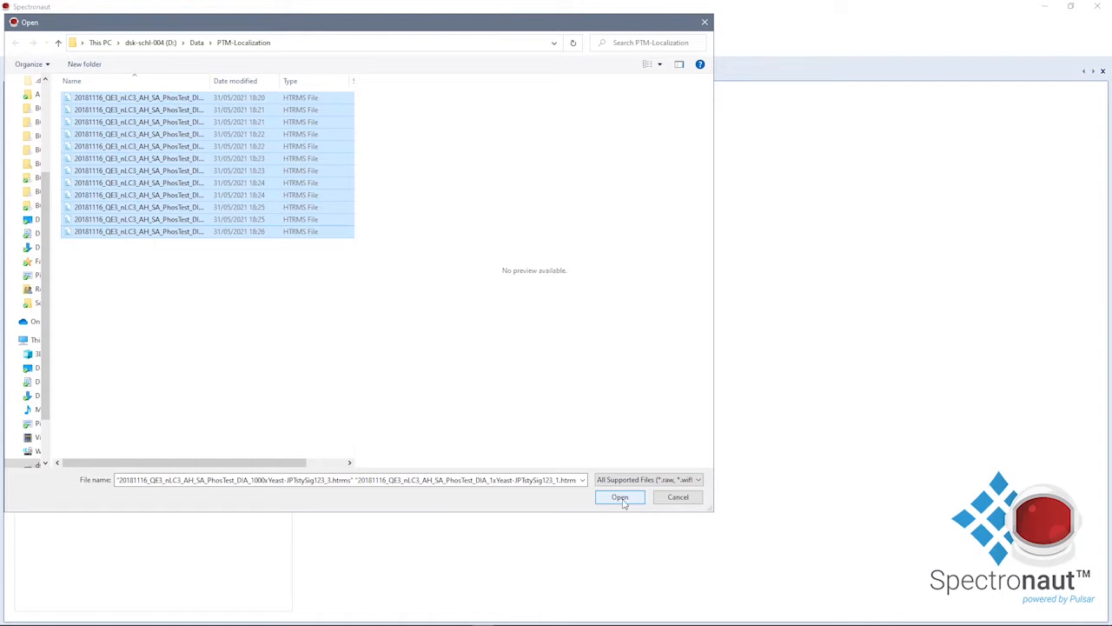
Load the twelve selected phospho test HTRMS files as directDIA runs.
{"action": "left_click", "coordinate": [619, 497]}
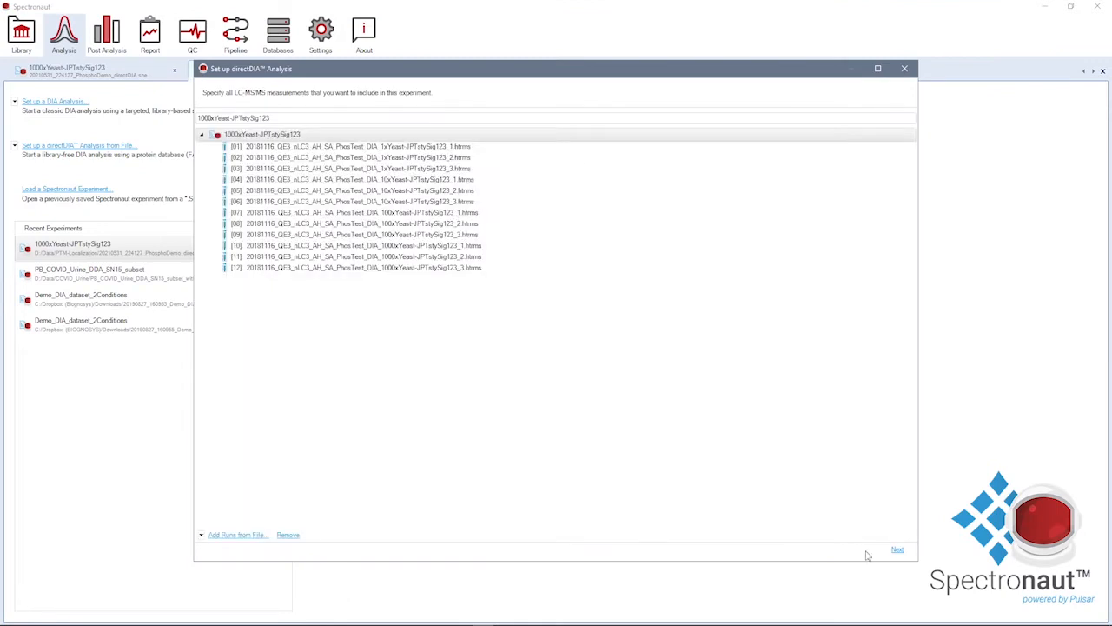
Choose the uniprot_sprot YEAST protein database and continue to the analysis settings.
{"action": "left_click", "coordinate": [897, 549]}
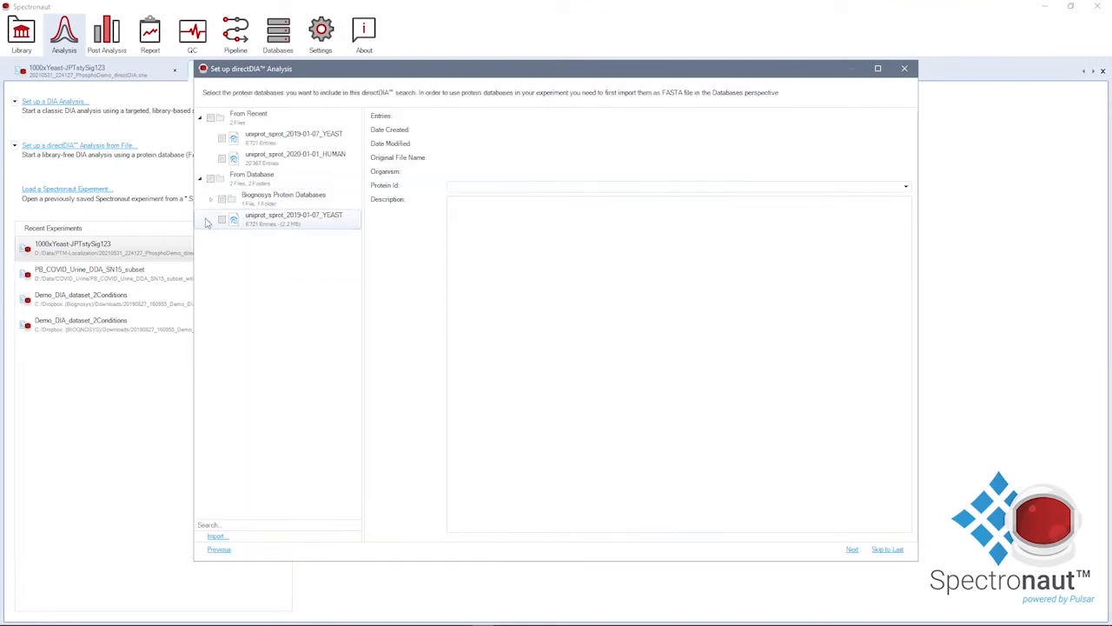
{"action": "left_click", "coordinate": [223, 218]}
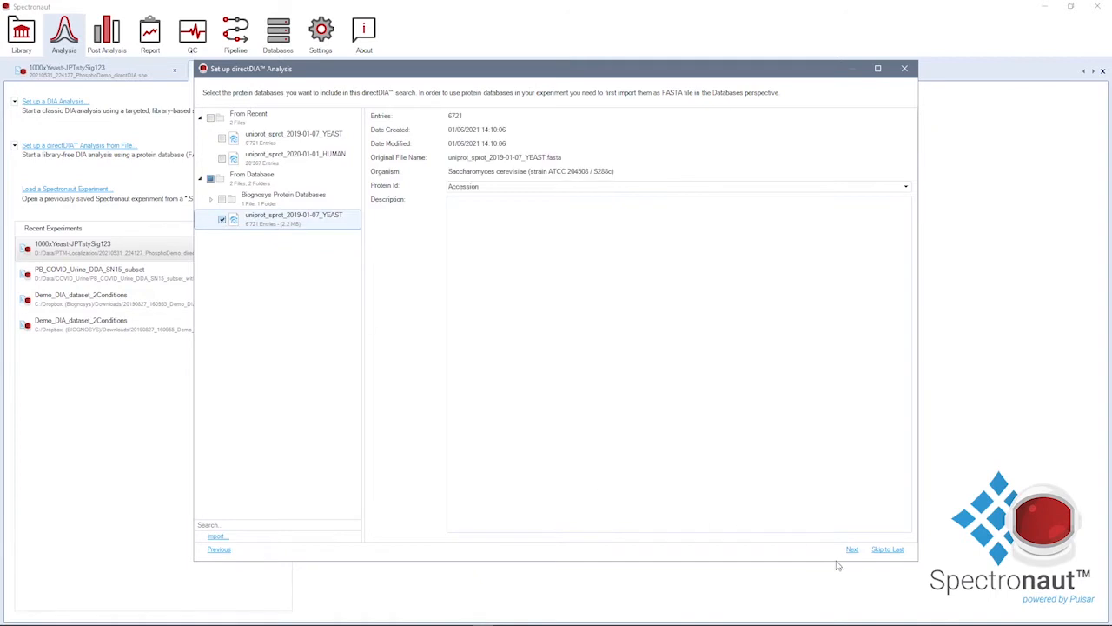
{"action": "left_click", "coordinate": [851, 549]}
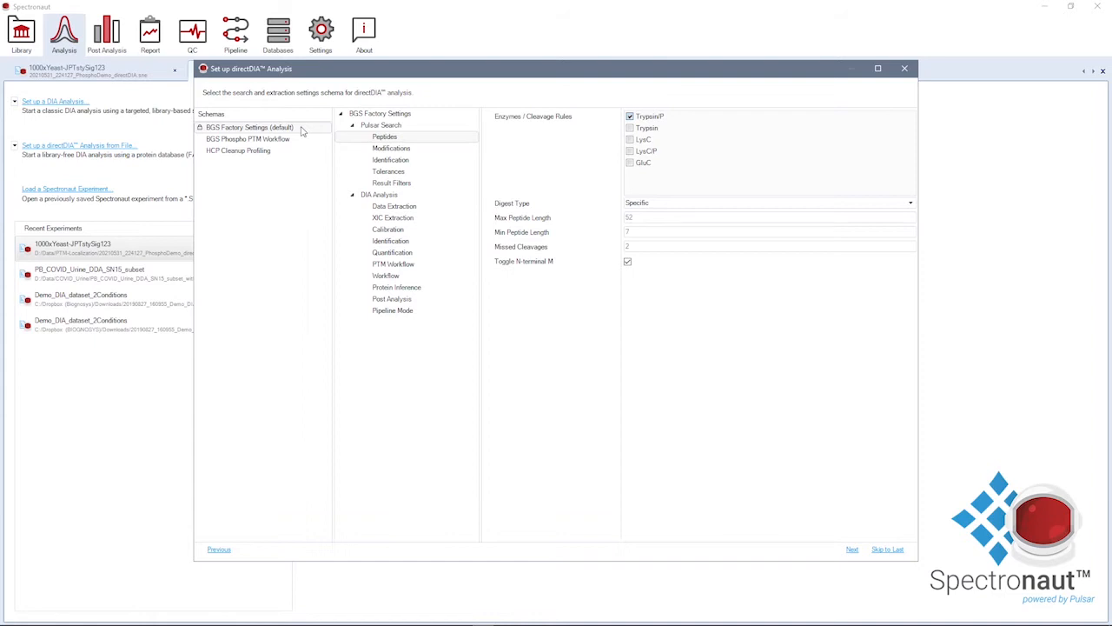
Add Phospho (STY) as a variable modification in the Pulsar Search modification settings.
{"action": "left_click", "coordinate": [391, 148]}
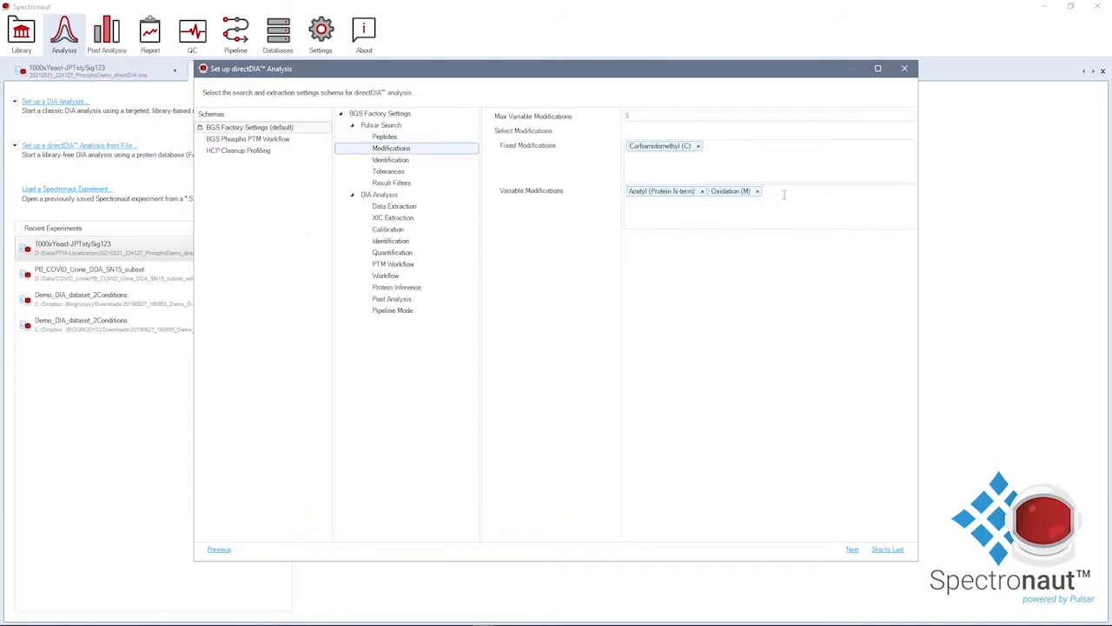
{"action": "left_click", "coordinate": [782, 189]}
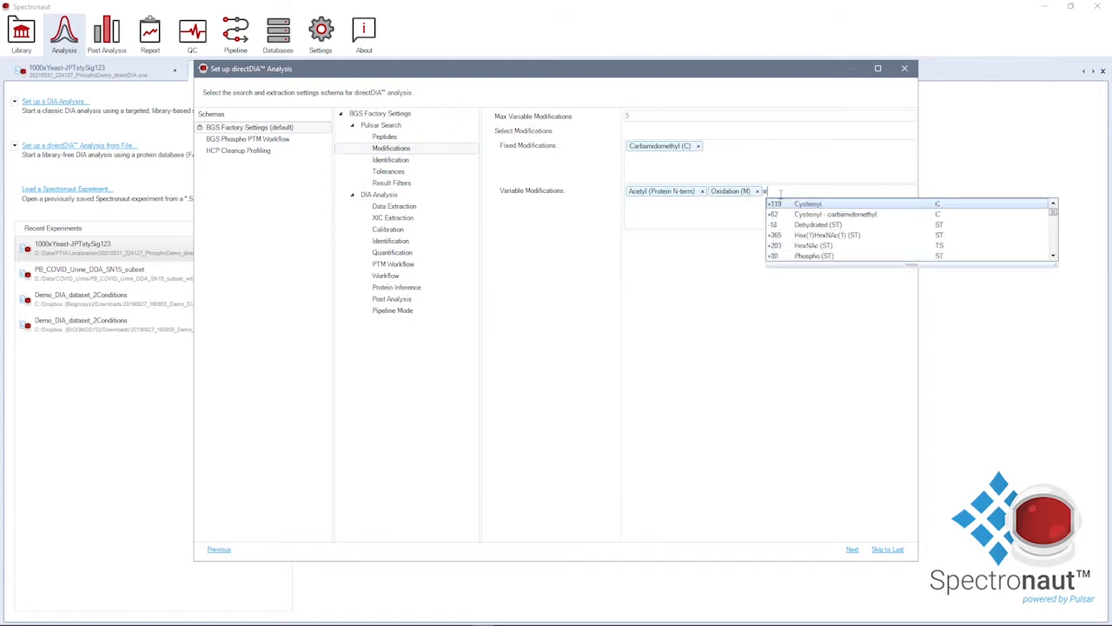
{"action": "type", "text": "y"}
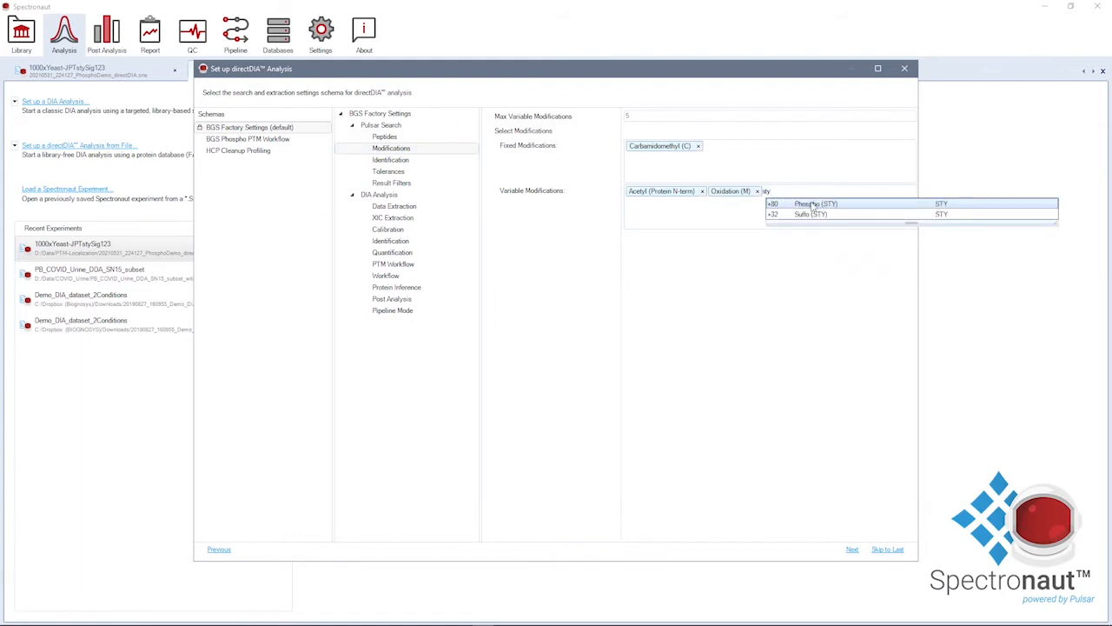
{"action": "left_click", "coordinate": [813, 204]}
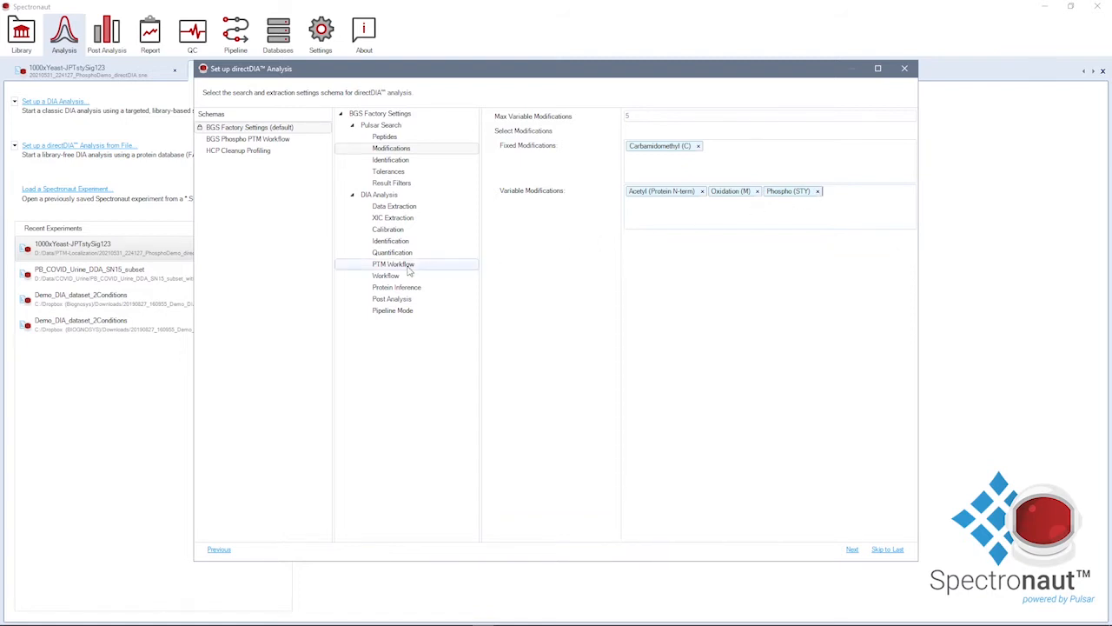
Enable PTM Localization (0.75 probability cutoff) and PTM Analysis in the PTM Workflow settings.
{"action": "left_click", "coordinate": [392, 264]}
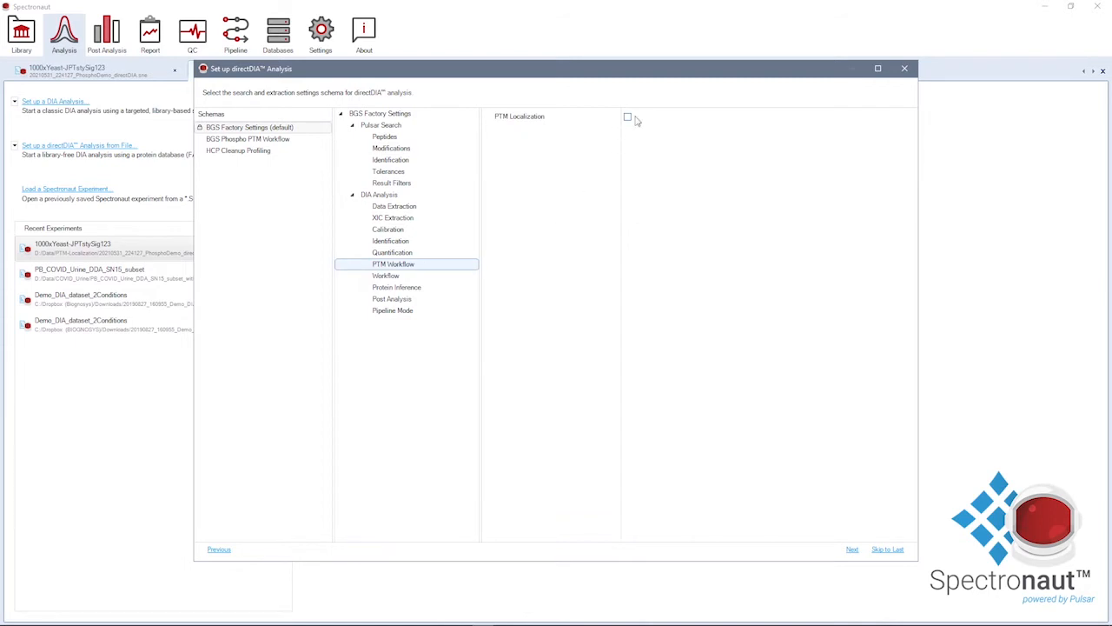
{"action": "left_click", "coordinate": [627, 116]}
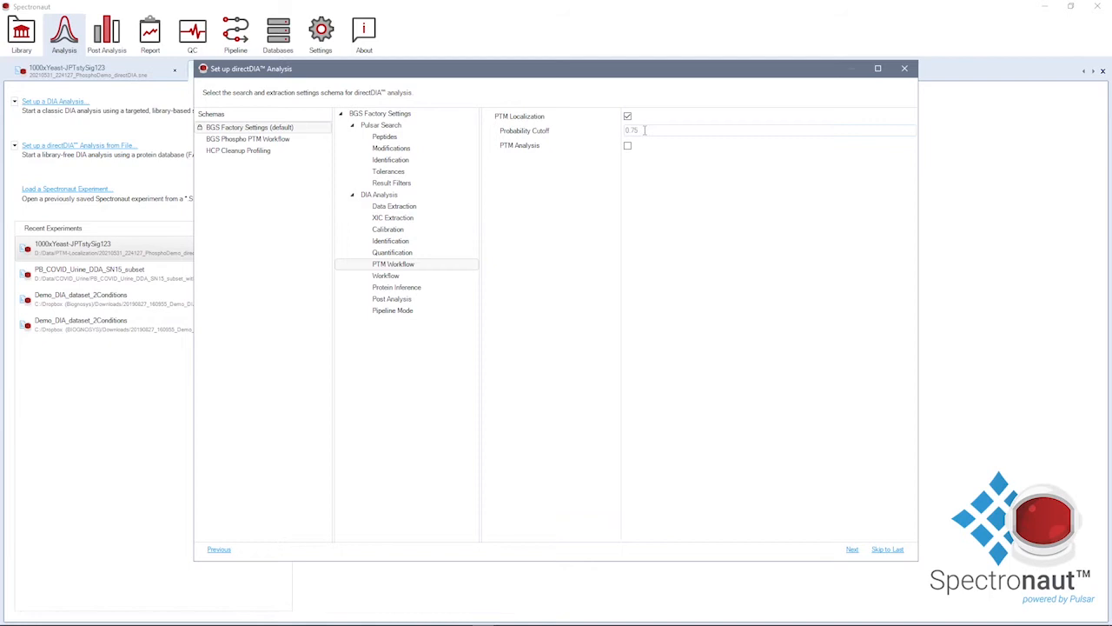
{"action": "left_click", "coordinate": [627, 146]}
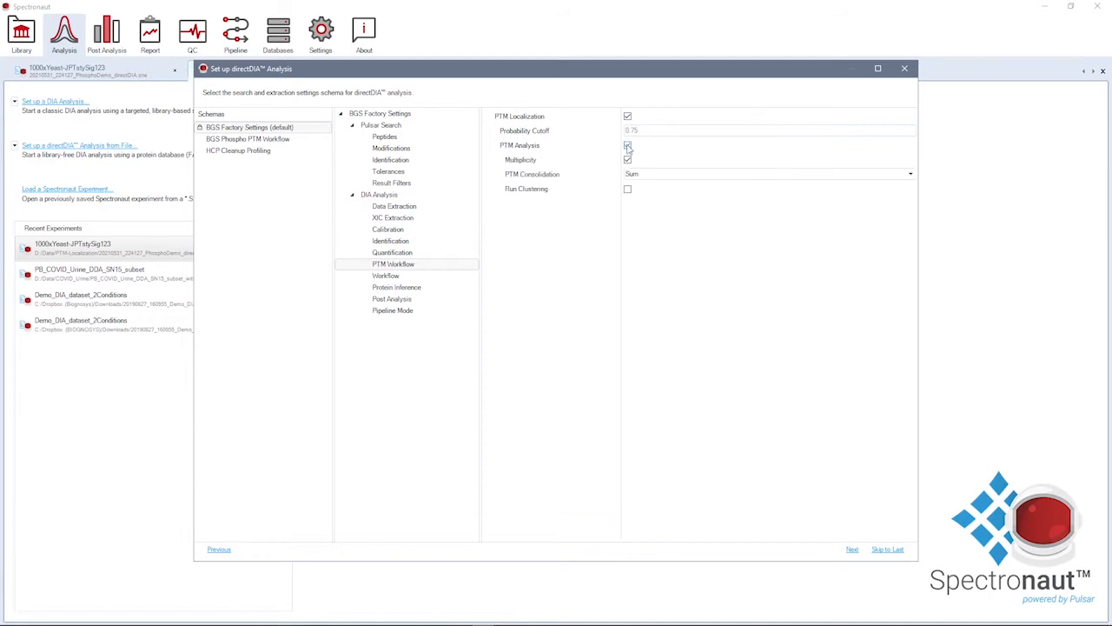
{"action": "mouse_move", "coordinate": [629, 149]}
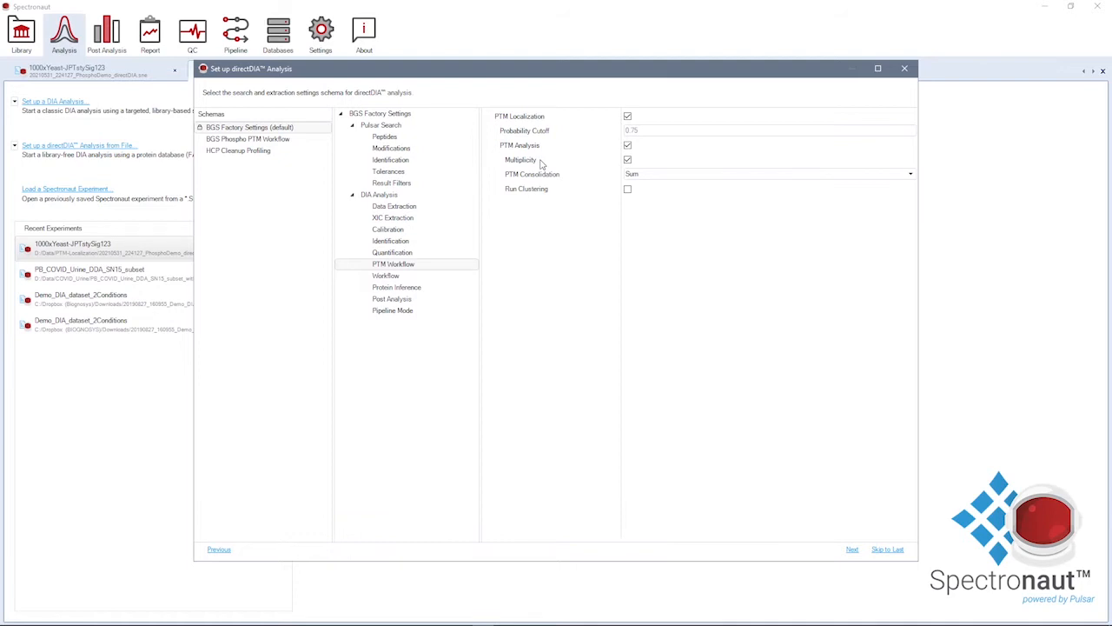
{"action": "mouse_move", "coordinate": [563, 178]}
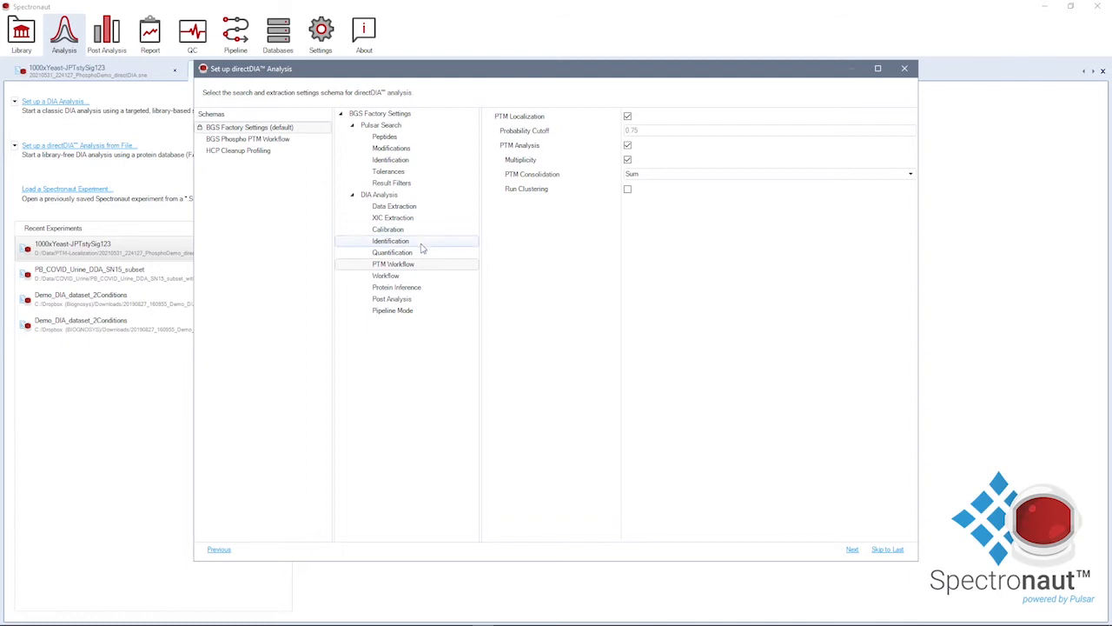
Set the normalization filter to Modification Type Filter on Phospho (STY) and continue to conditions.
{"action": "left_click", "coordinate": [392, 252]}
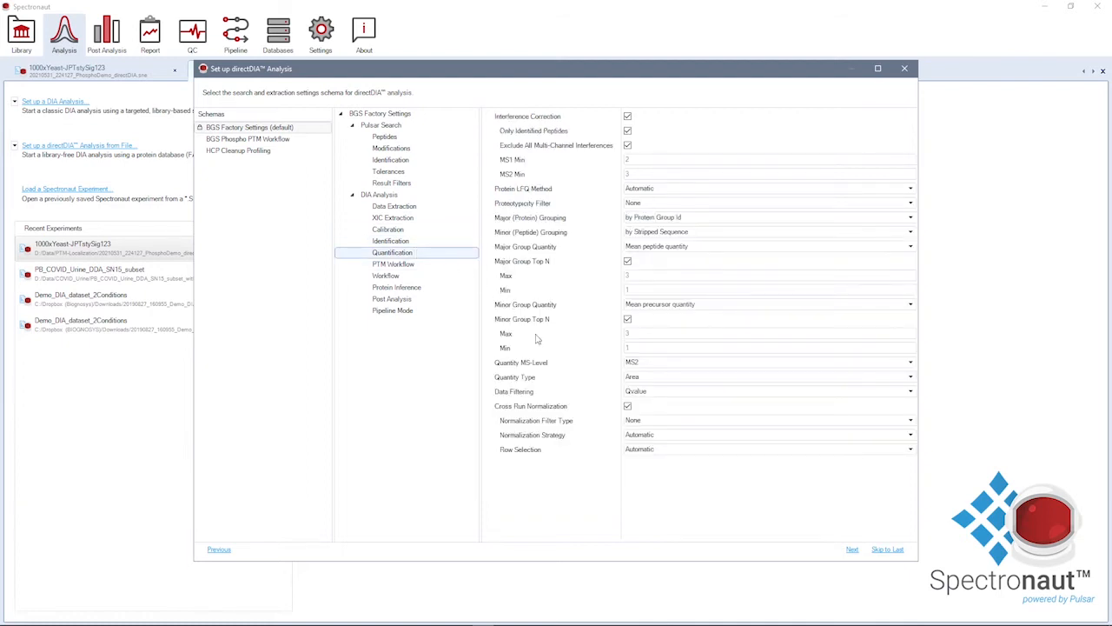
{"action": "left_click", "coordinate": [909, 418]}
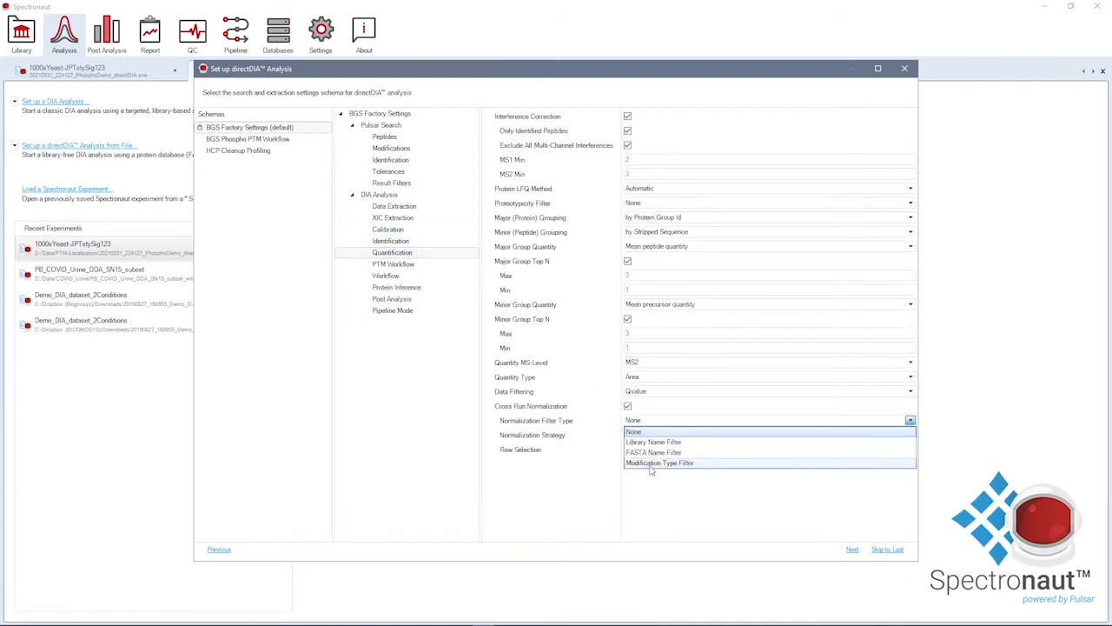
{"action": "left_click", "coordinate": [661, 463]}
{"action": "type", "text": "sty"}
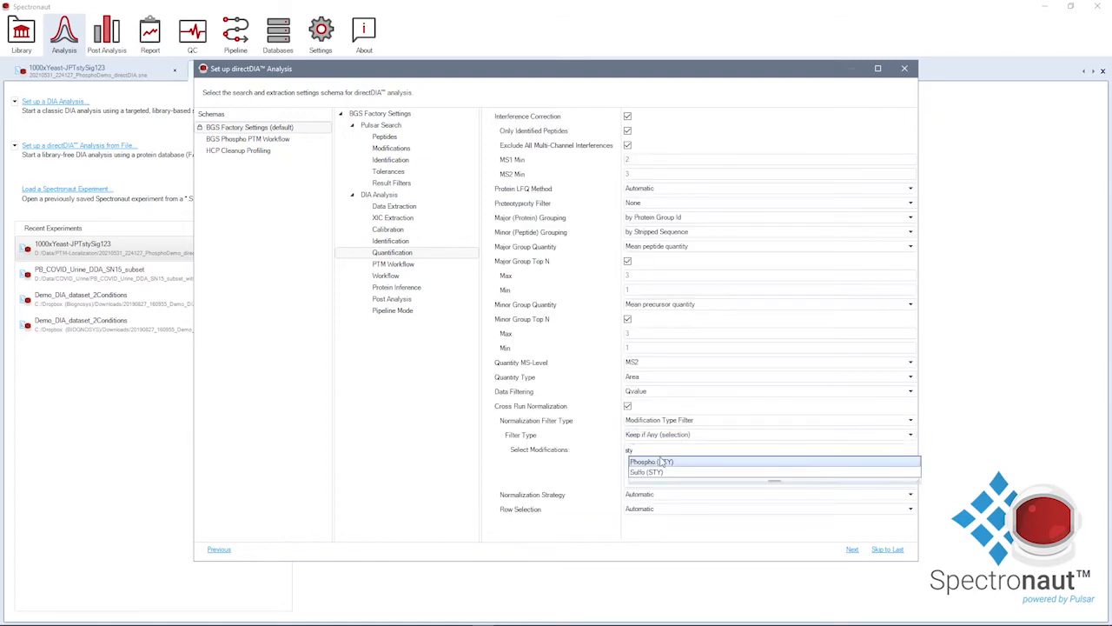
{"action": "left_click", "coordinate": [650, 462]}
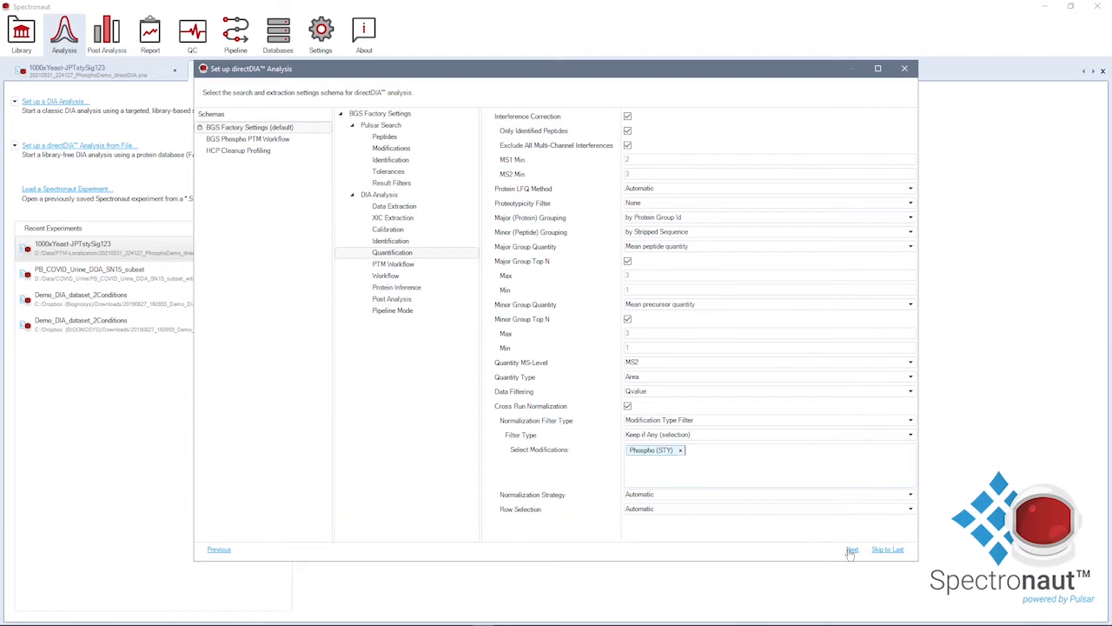
{"action": "left_click", "coordinate": [851, 549]}
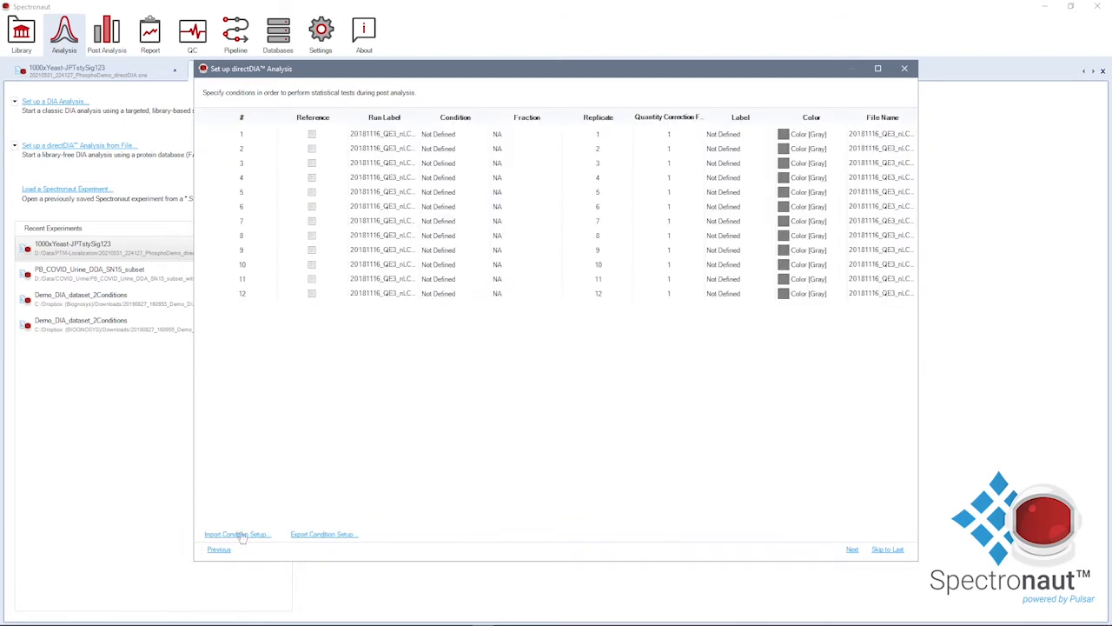
Import the saved condition setup grouping runs into 1x, 10x, 100x and 1000x yeast, then continue.
{"action": "left_click", "coordinate": [235, 533]}
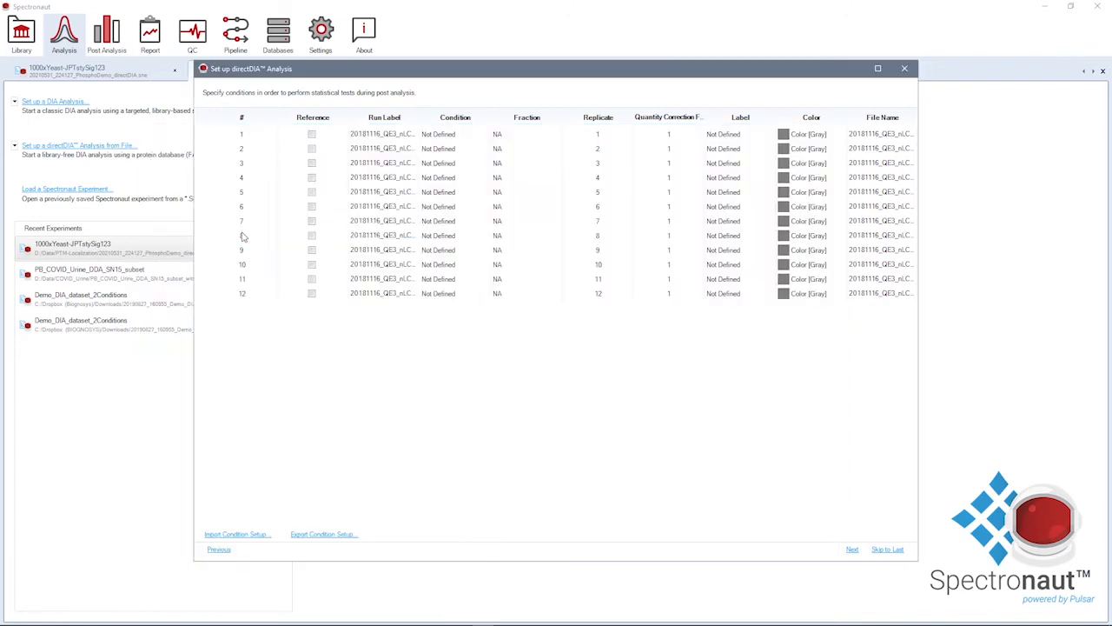
{"action": "left_click", "coordinate": [237, 533]}
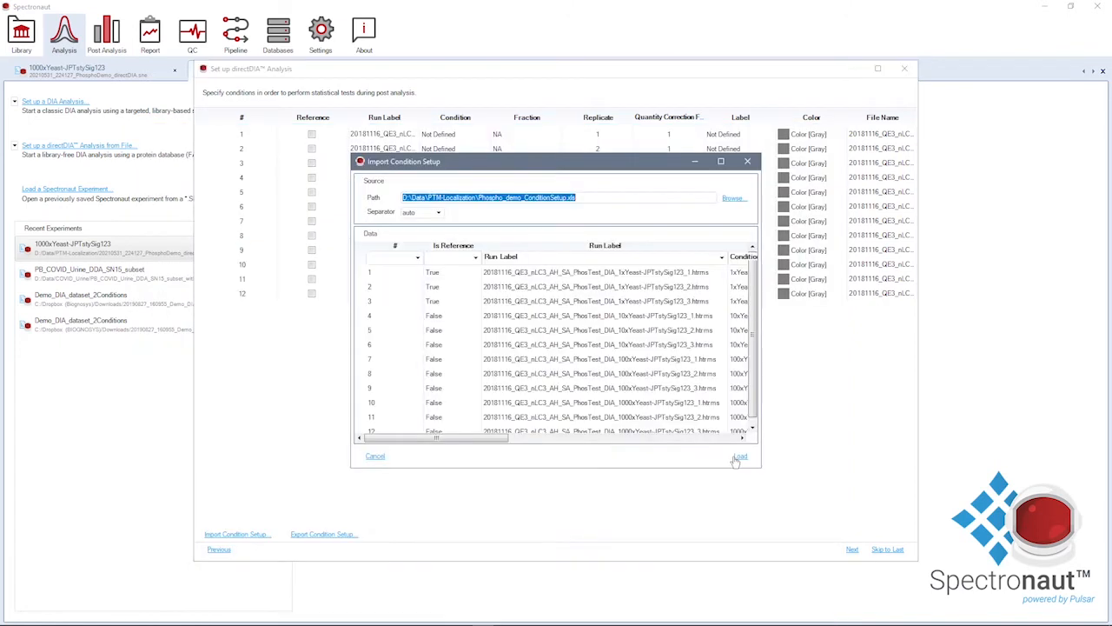
{"action": "left_click", "coordinate": [741, 455]}
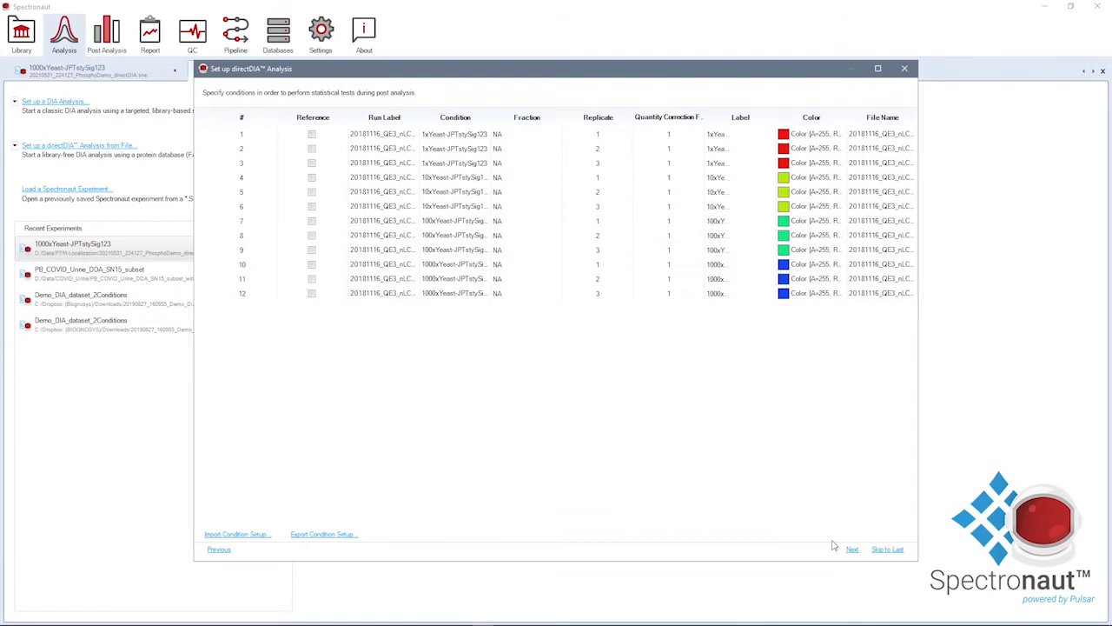
{"action": "left_click", "coordinate": [851, 549]}
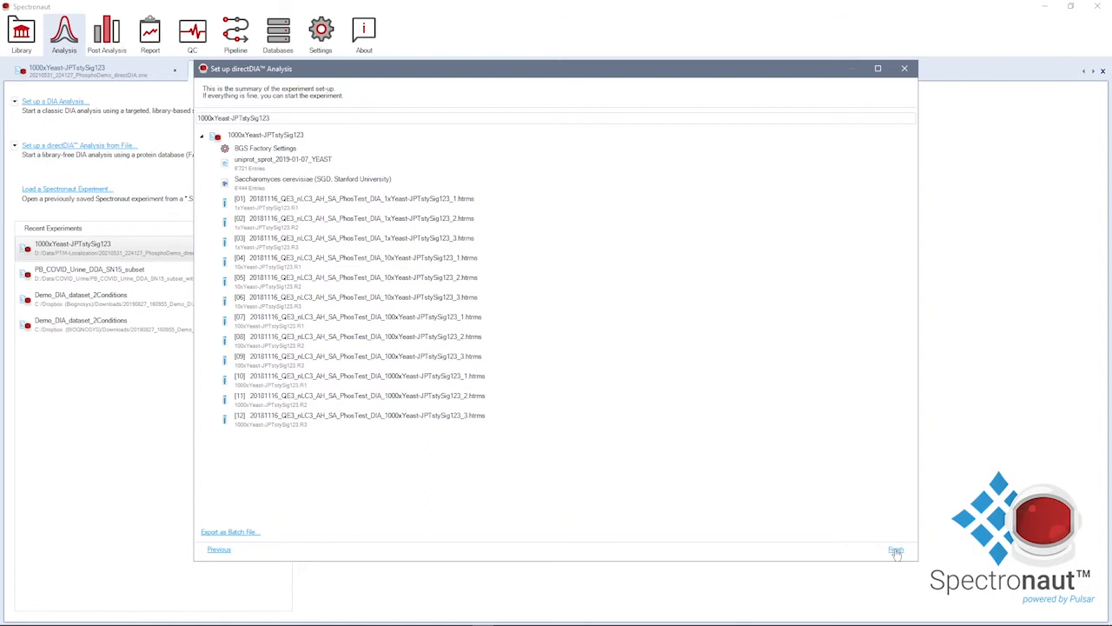
{"action": "mouse_move", "coordinate": [904, 69]}
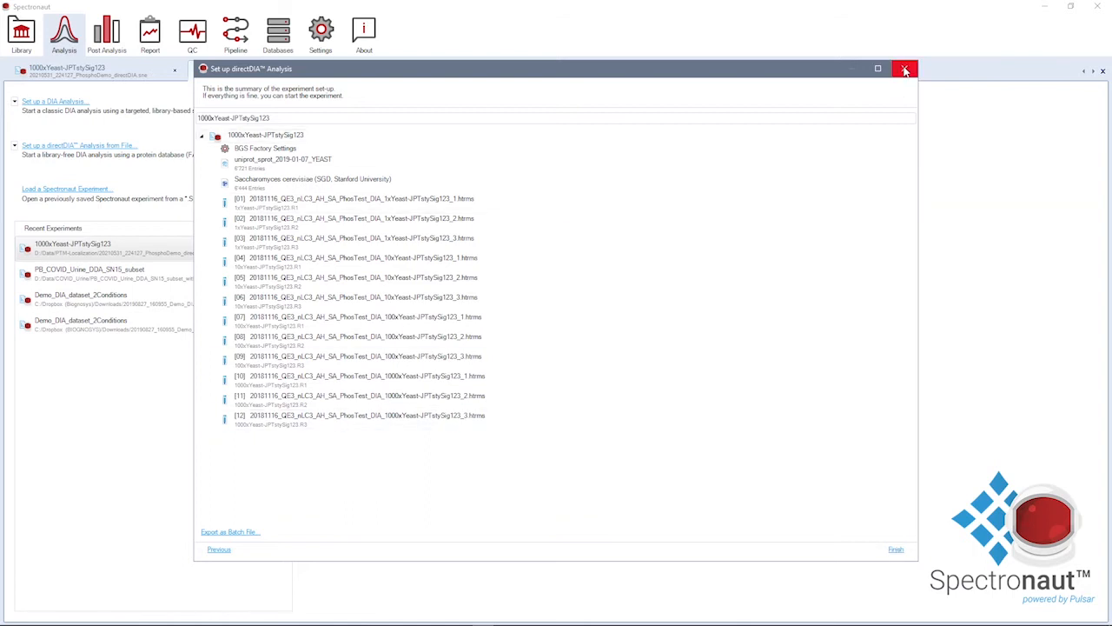
Close the directDIA setup summary to show the experiment's Protein Coverage results.
{"action": "left_click", "coordinate": [905, 70]}
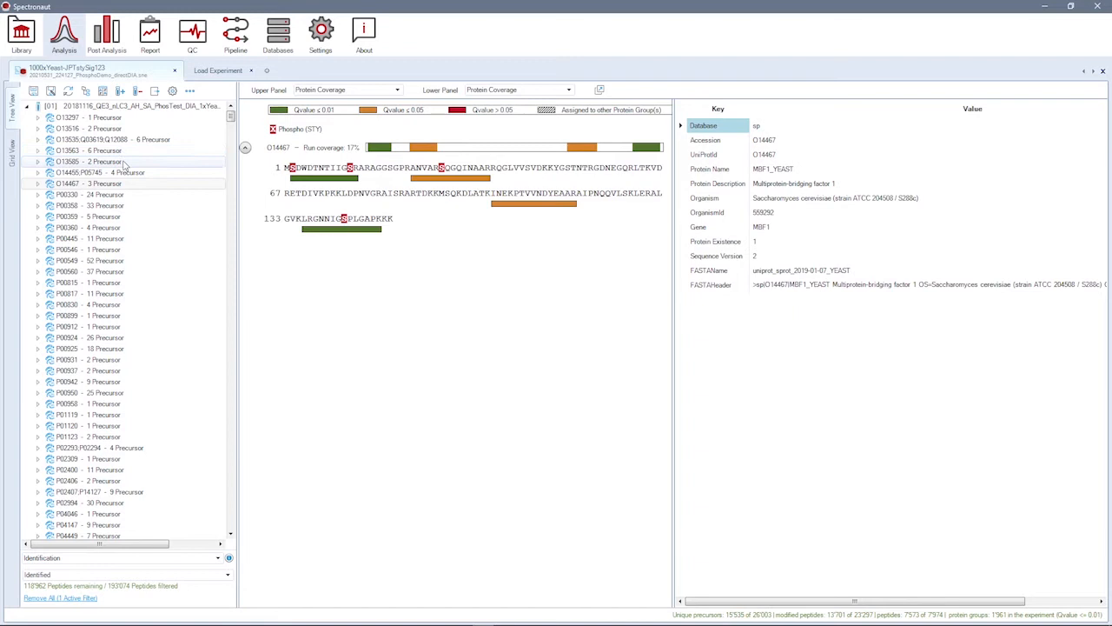
{"action": "mouse_move", "coordinate": [125, 184]}
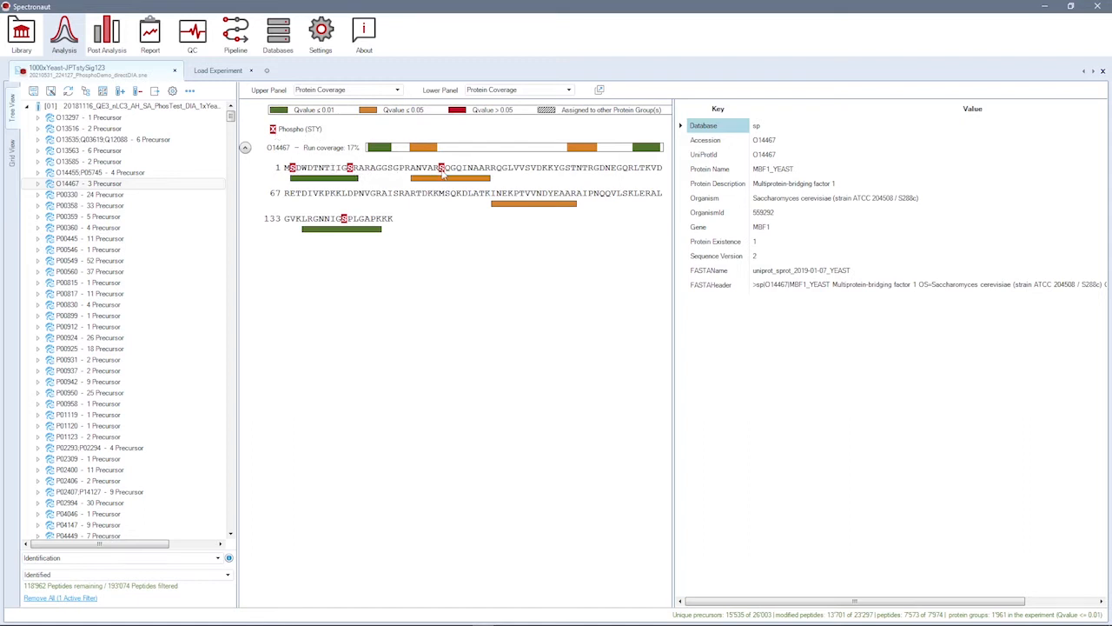
{"action": "mouse_move", "coordinate": [363, 229]}
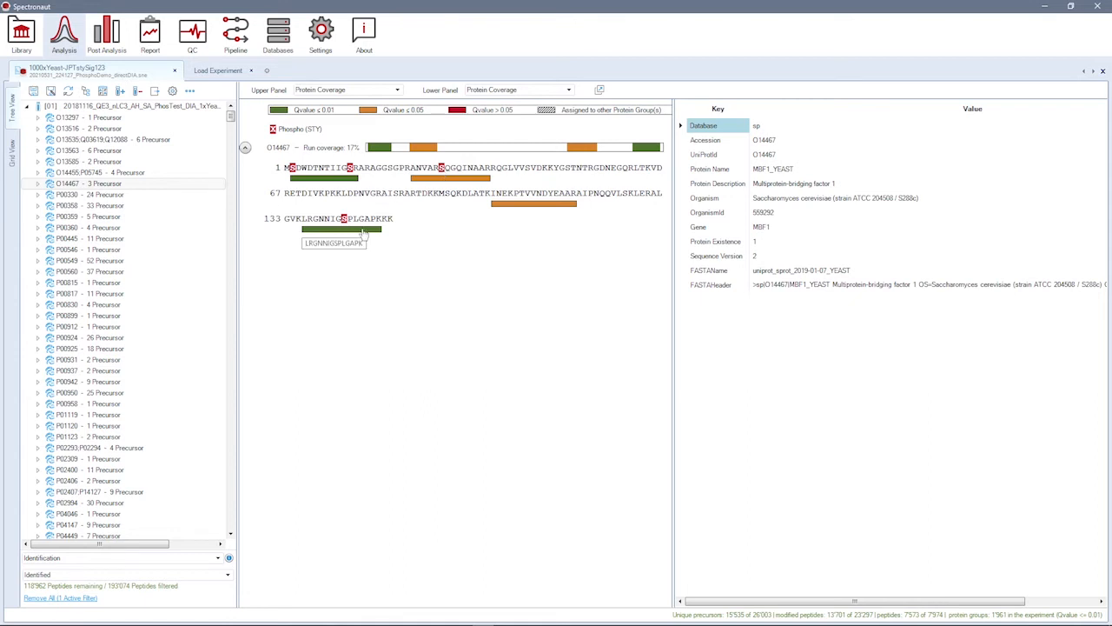
Select the LRGNNGS phosphopeptide in the coverage map to show its XIC plots.
{"action": "left_click", "coordinate": [334, 229]}
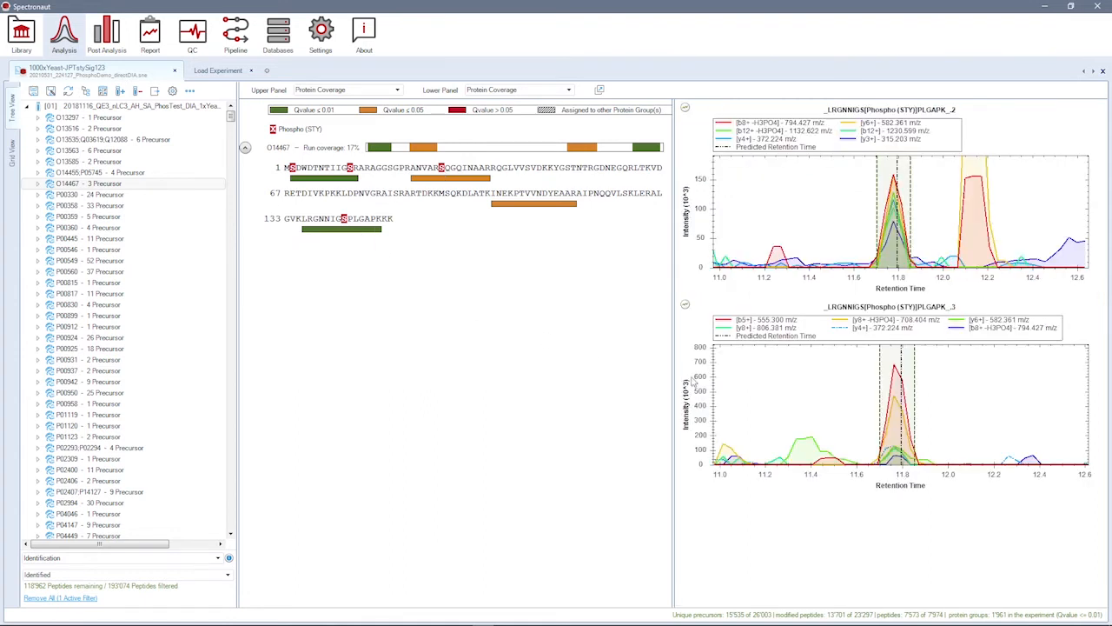
{"action": "mouse_move", "coordinate": [715, 288]}
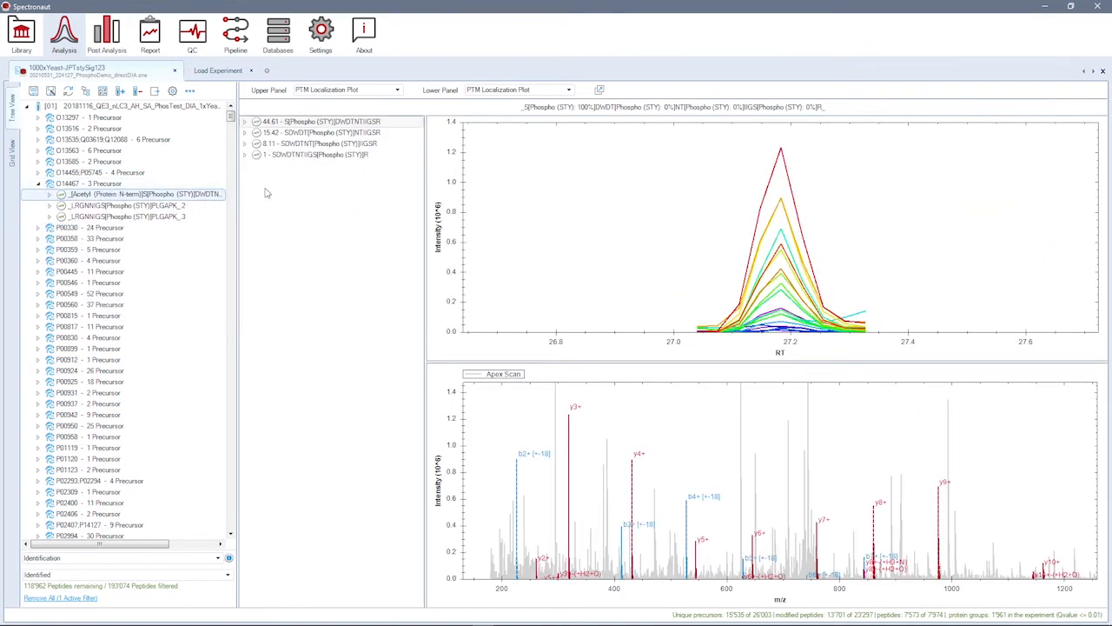
{"action": "mouse_move", "coordinate": [390, 197]}
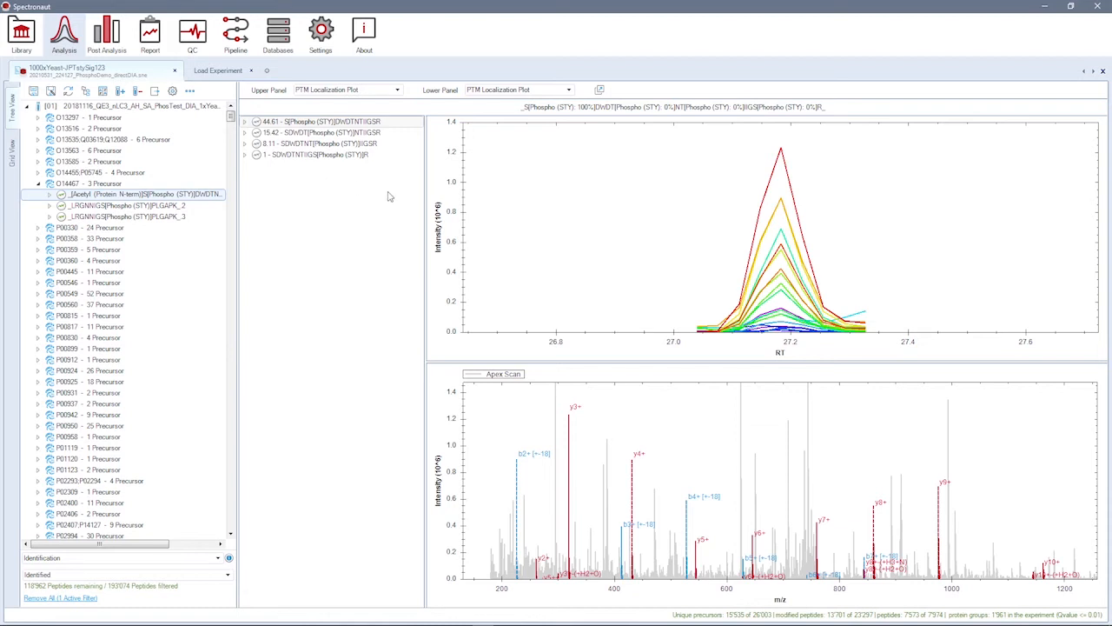
{"action": "mouse_move", "coordinate": [509, 247]}
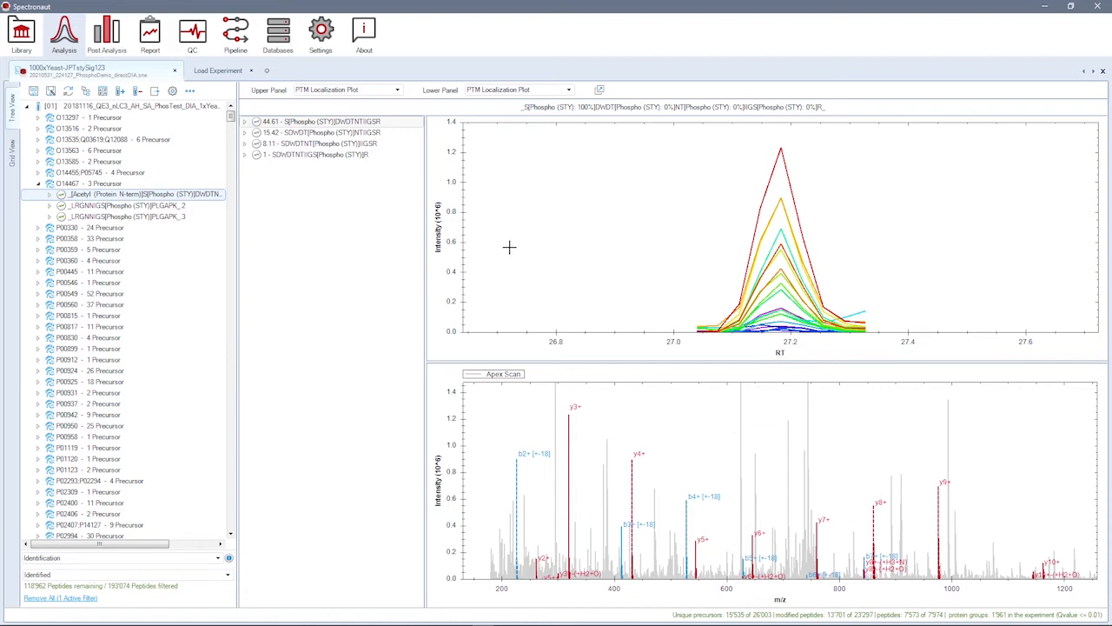
Expand the top site candidate and its Conforming ions list, then go to the post-analysis overview.
{"action": "left_click", "coordinate": [247, 122]}
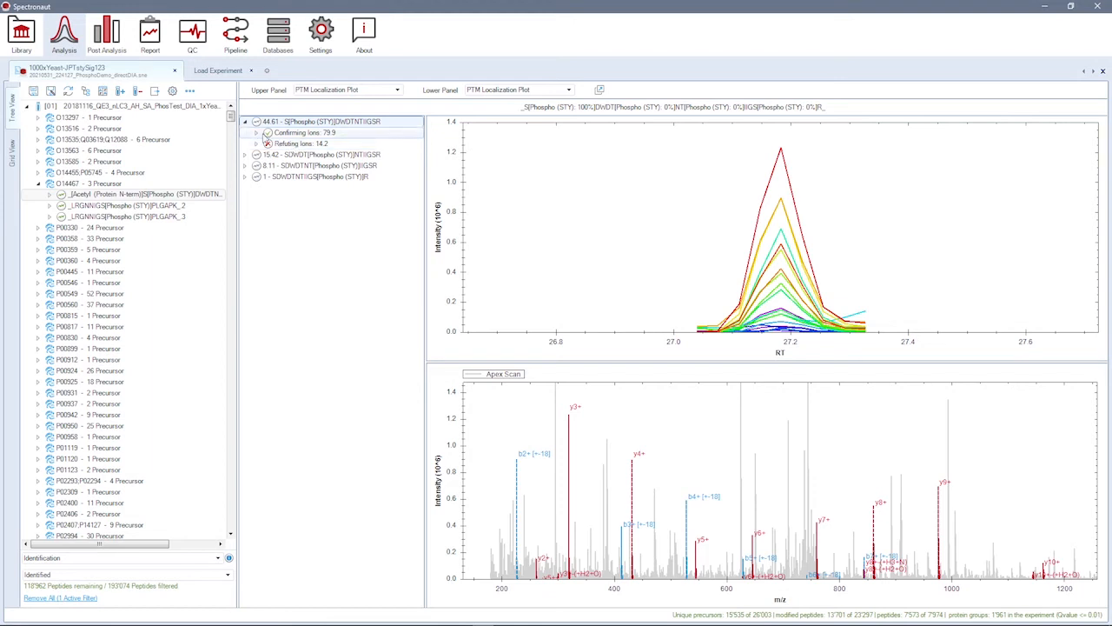
{"action": "left_click", "coordinate": [267, 132]}
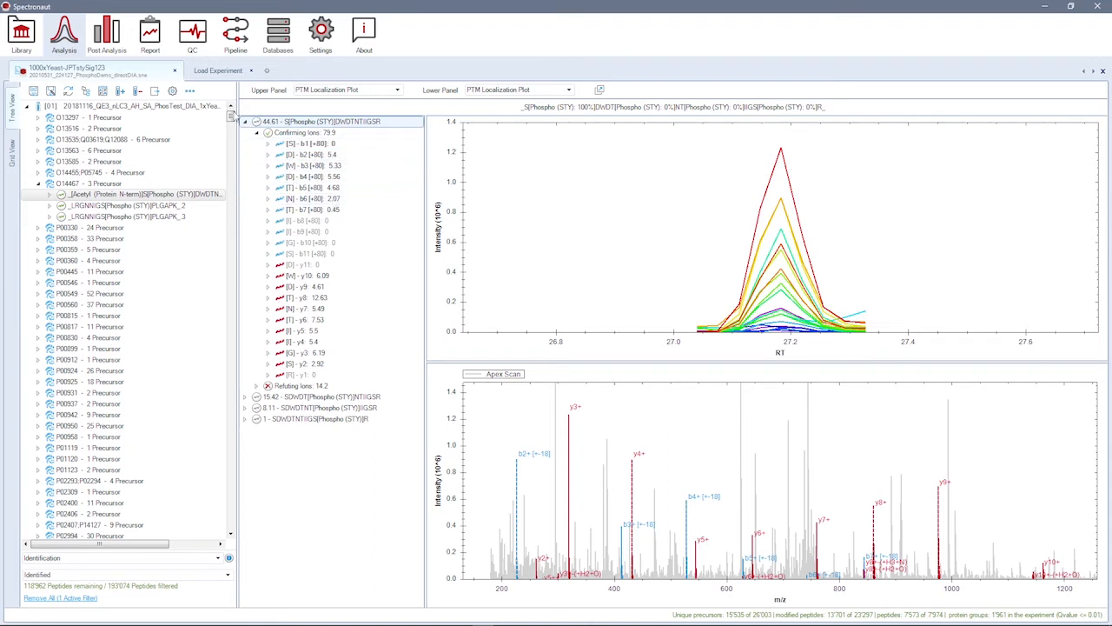
{"action": "left_click", "coordinate": [106, 35]}
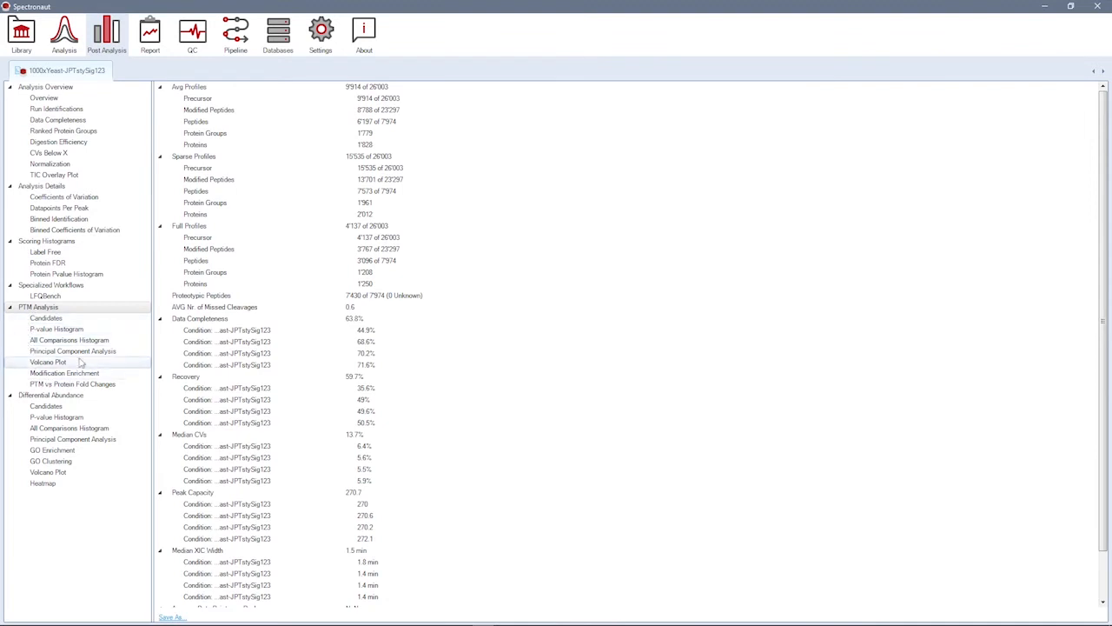
{"action": "mouse_move", "coordinate": [87, 316]}
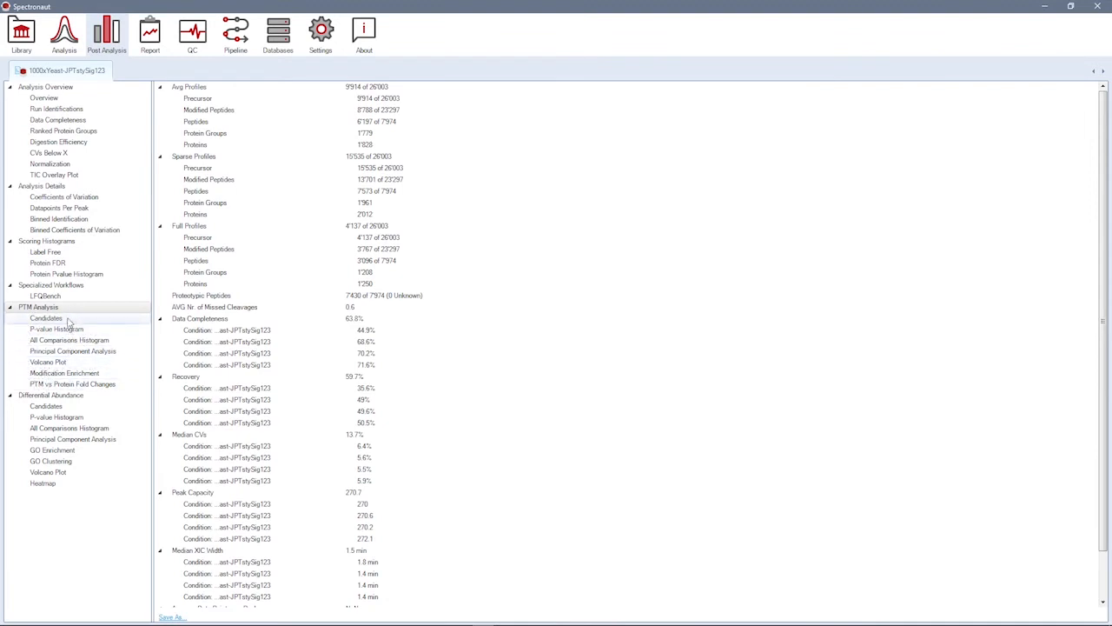
Review the PTM Analysis Candidates table, then show the PTM to Protein Fold Changes plot.
{"action": "left_click", "coordinate": [45, 316]}
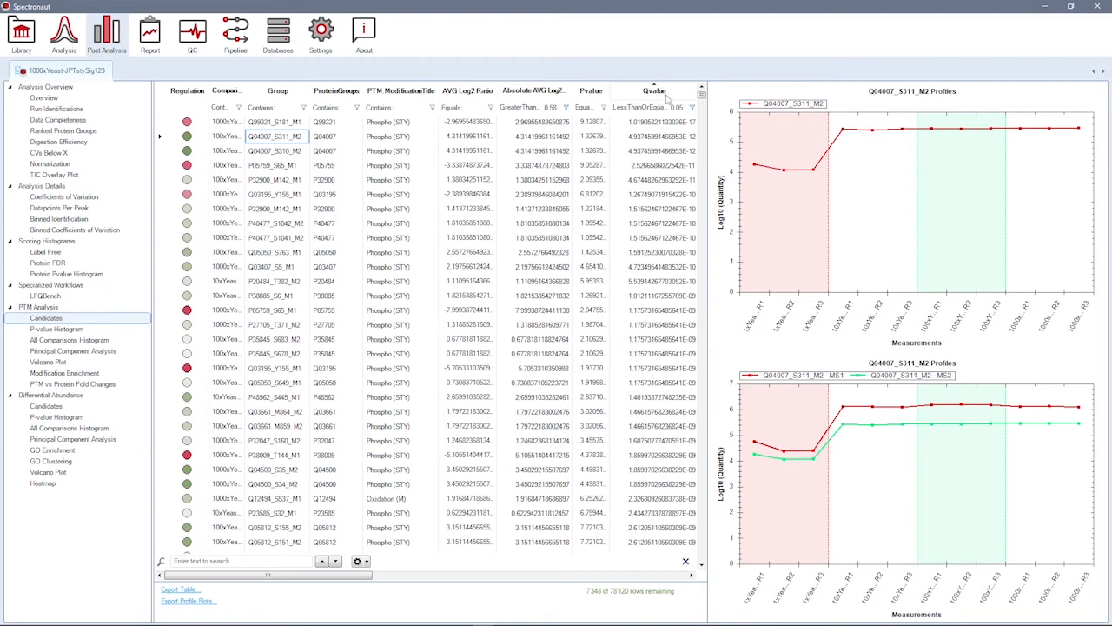
{"action": "left_click", "coordinate": [692, 108]}
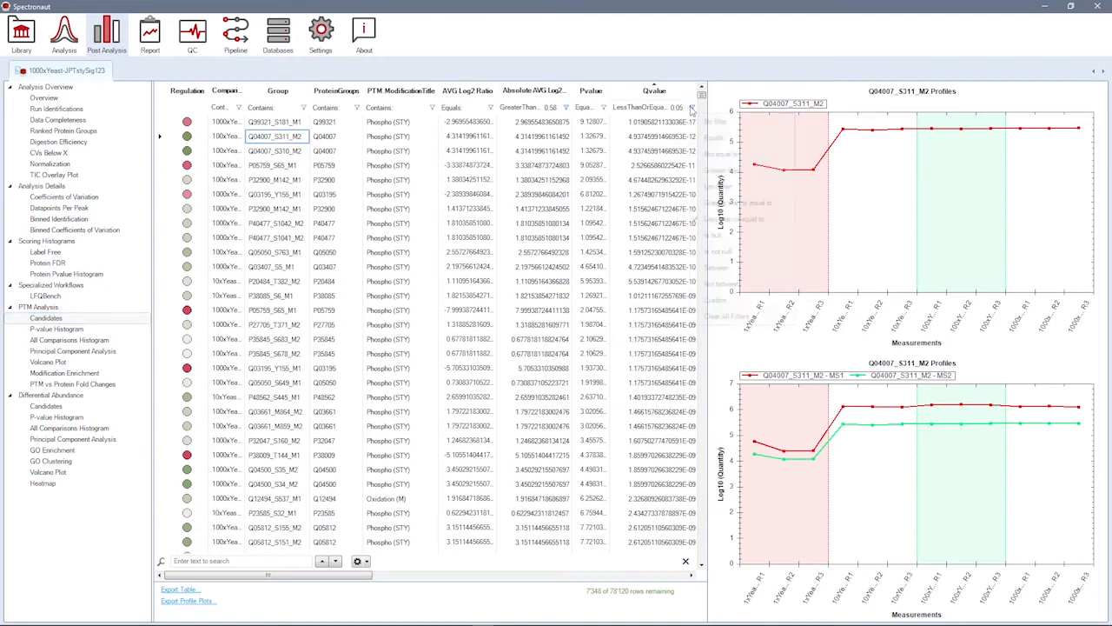
{"action": "left_click", "coordinate": [691, 108]}
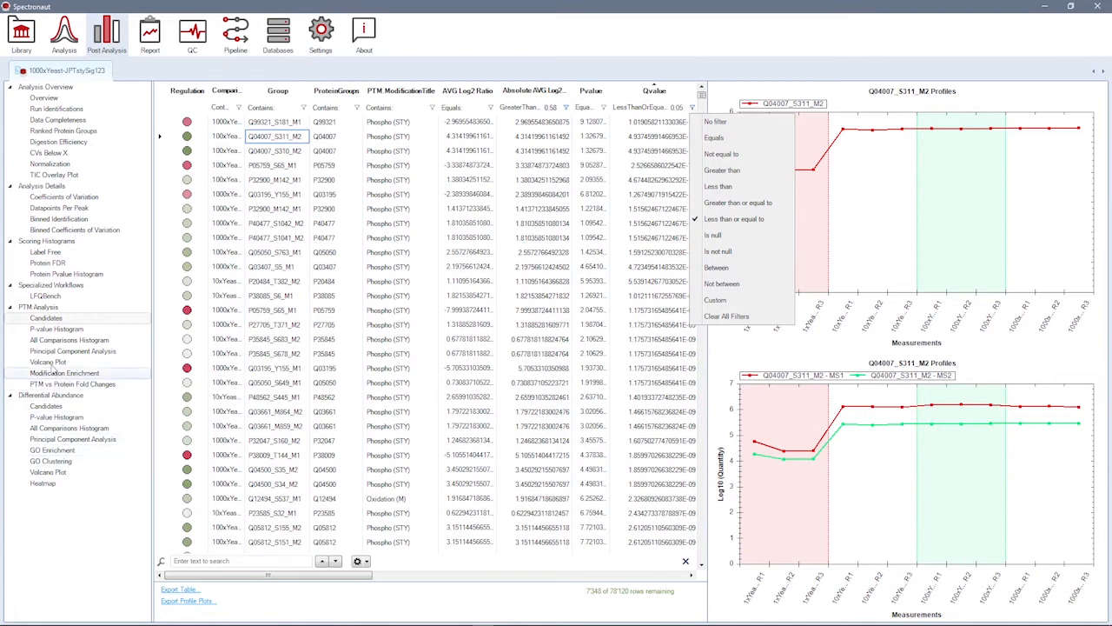
{"action": "left_click", "coordinate": [49, 361]}
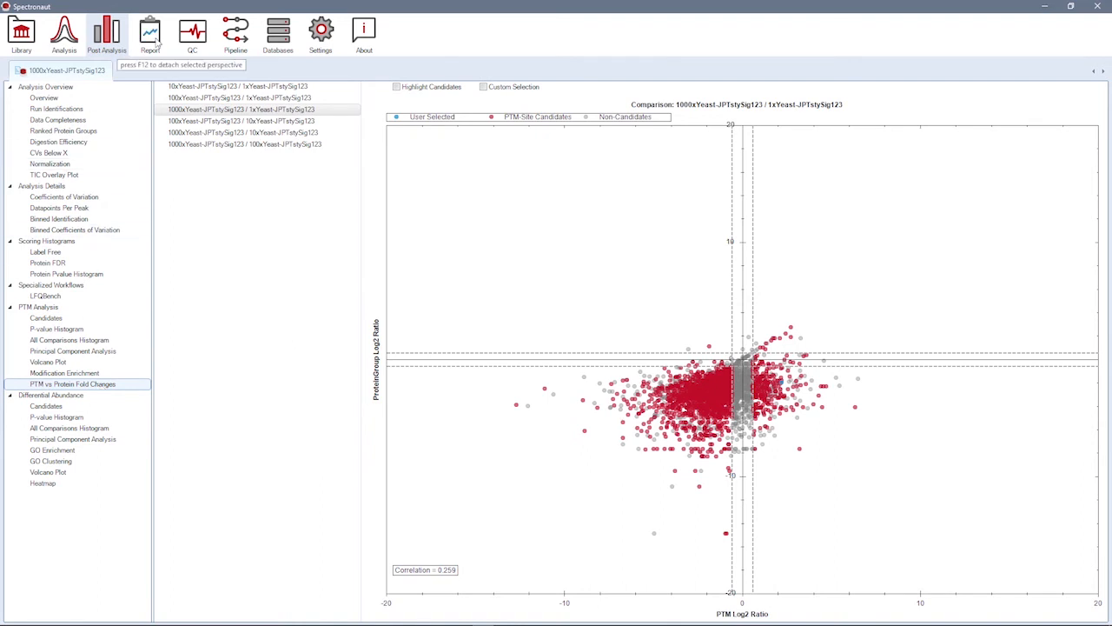
Show the PTM Site report preview with collapse keys, flanking regions, modification titles and multiplicity.
{"action": "left_click", "coordinate": [149, 33]}
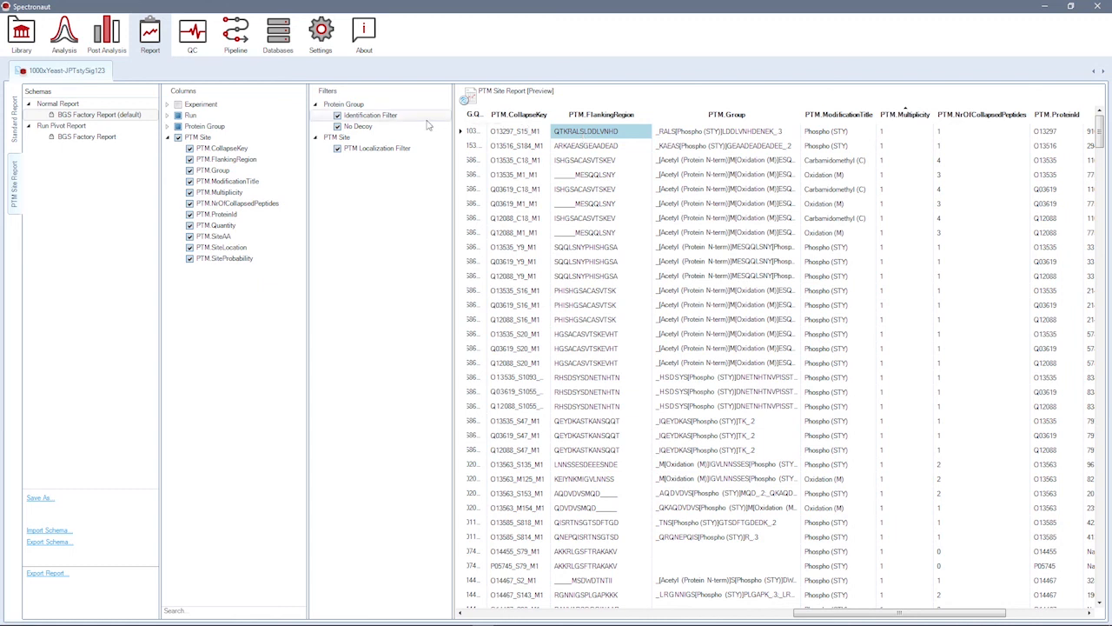
{"action": "mouse_move", "coordinate": [223, 147]}
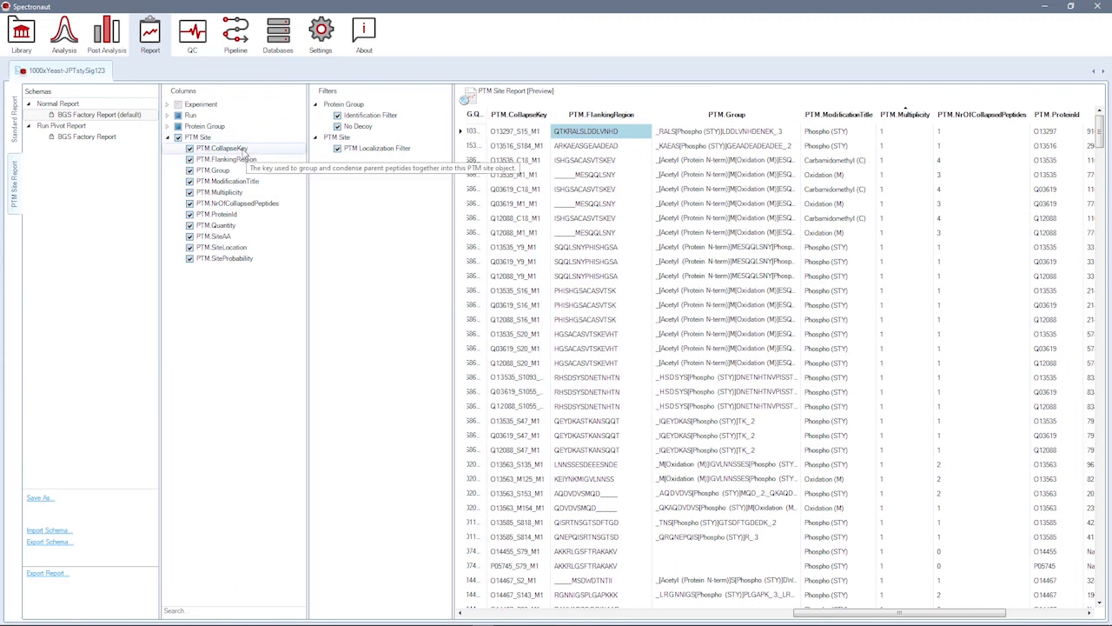
{"action": "mouse_move", "coordinate": [219, 191]}
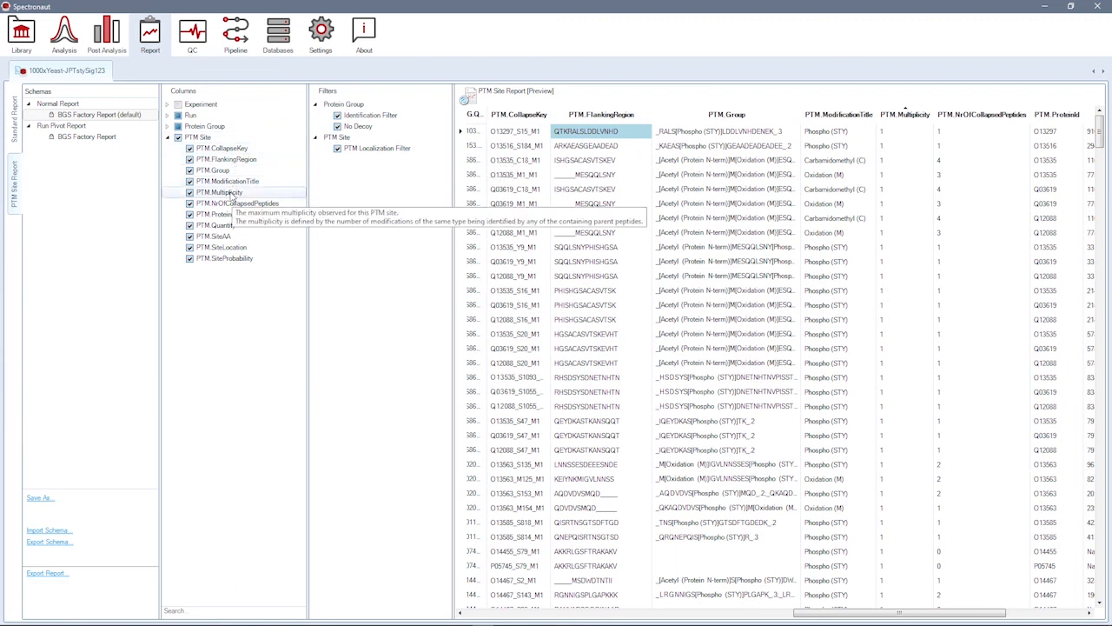
{"action": "mouse_move", "coordinate": [236, 203]}
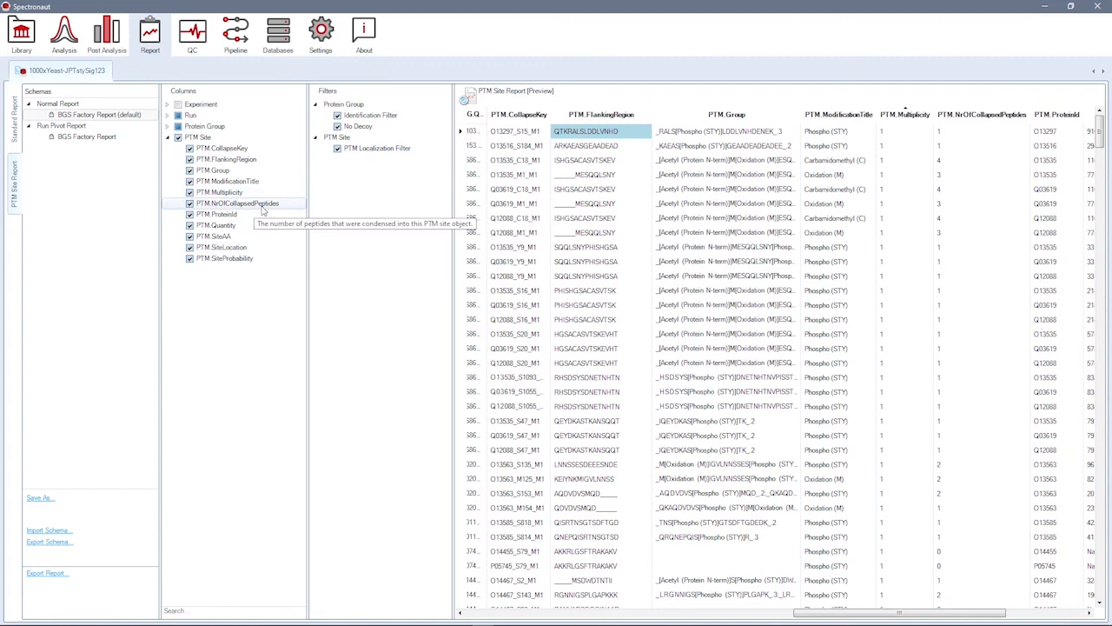
{"action": "mouse_move", "coordinate": [216, 226]}
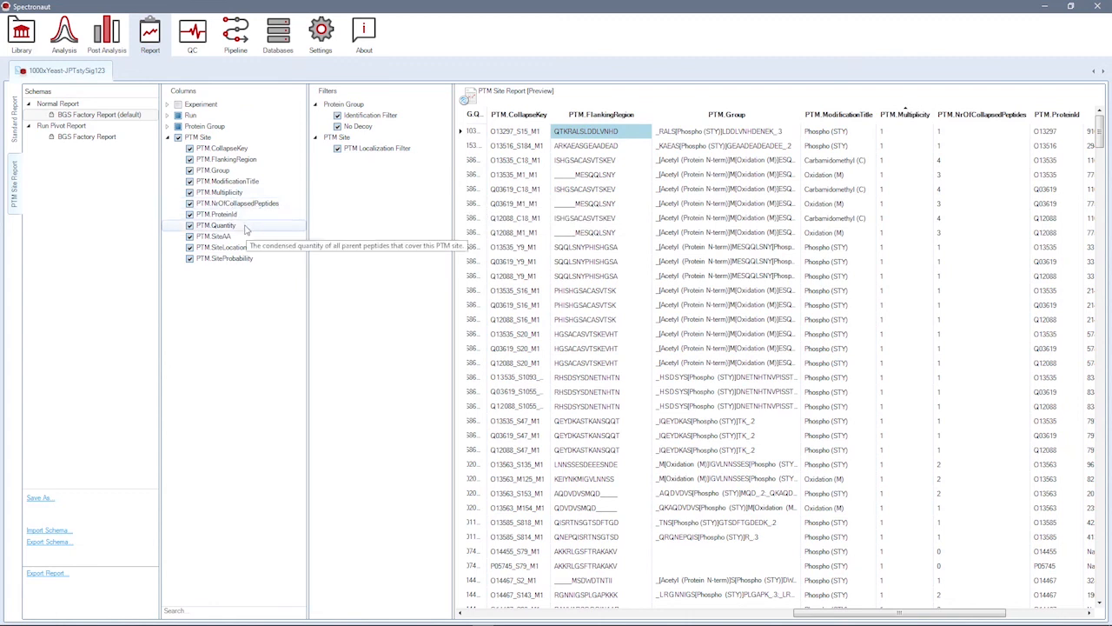
{"action": "mouse_move", "coordinate": [224, 257]}
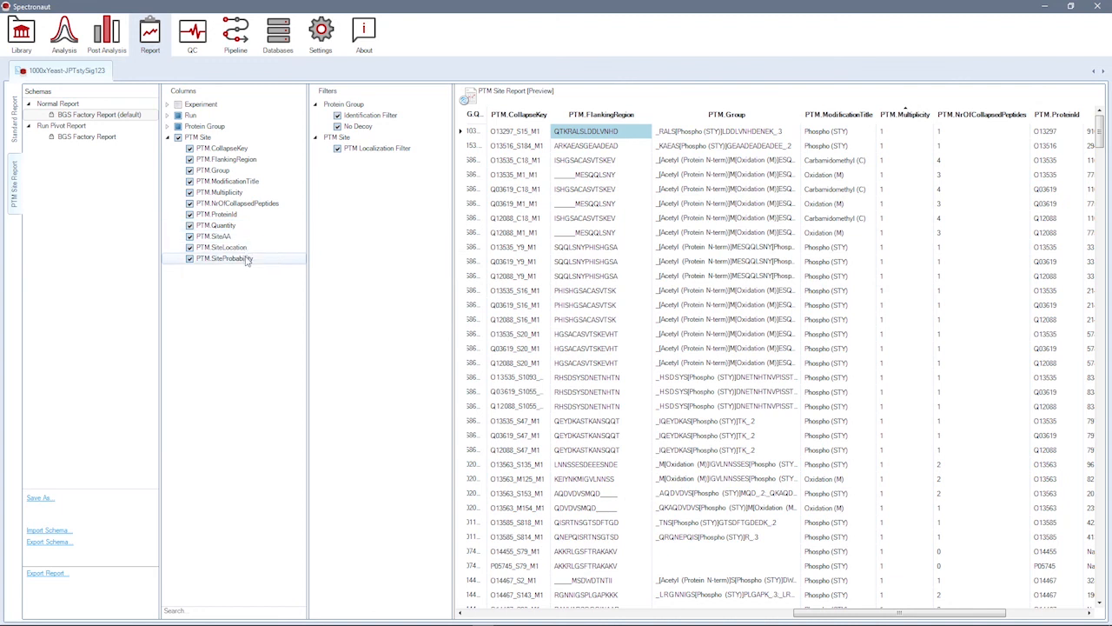